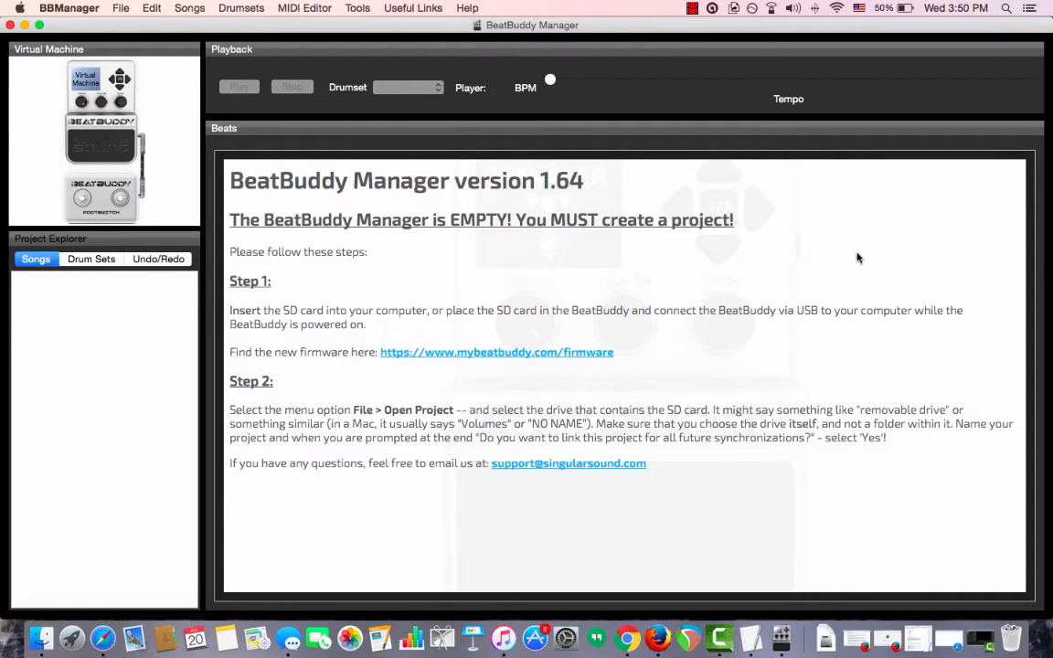
{"action": "mouse_move", "coordinate": [845, 247]}
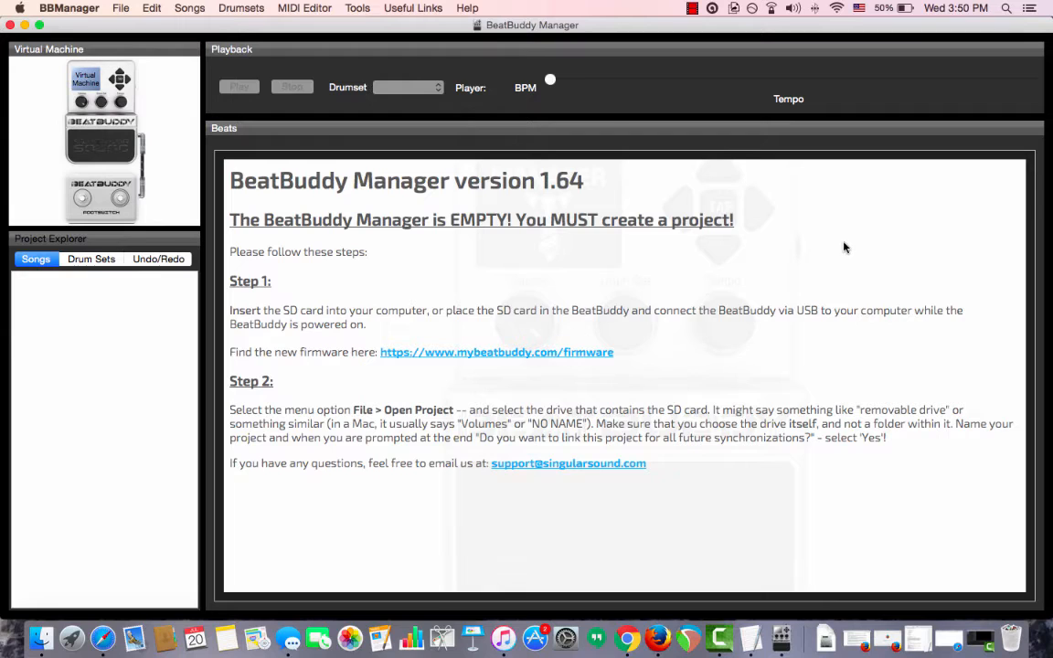
{"action": "mouse_move", "coordinate": [794, 237]}
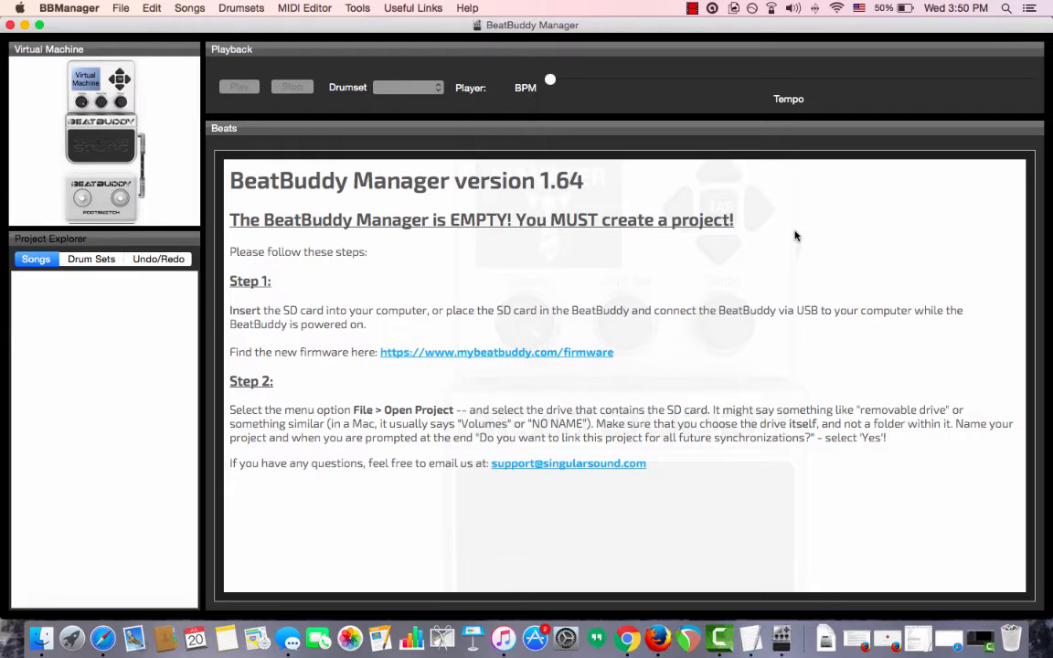
{"action": "mouse_move", "coordinate": [793, 227]}
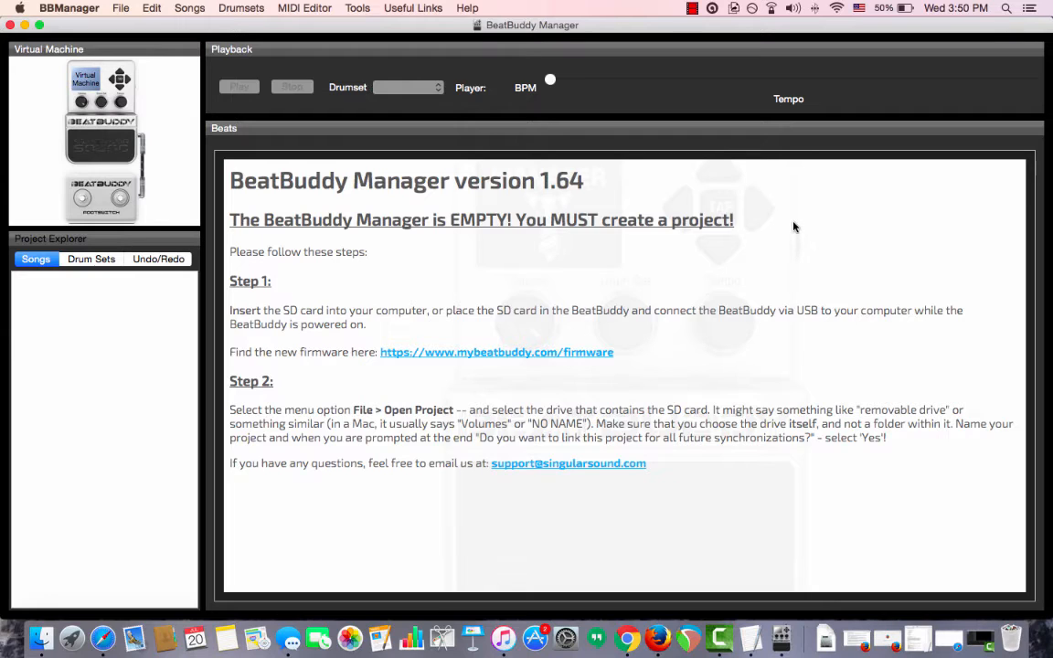
{"action": "mouse_move", "coordinate": [739, 183]}
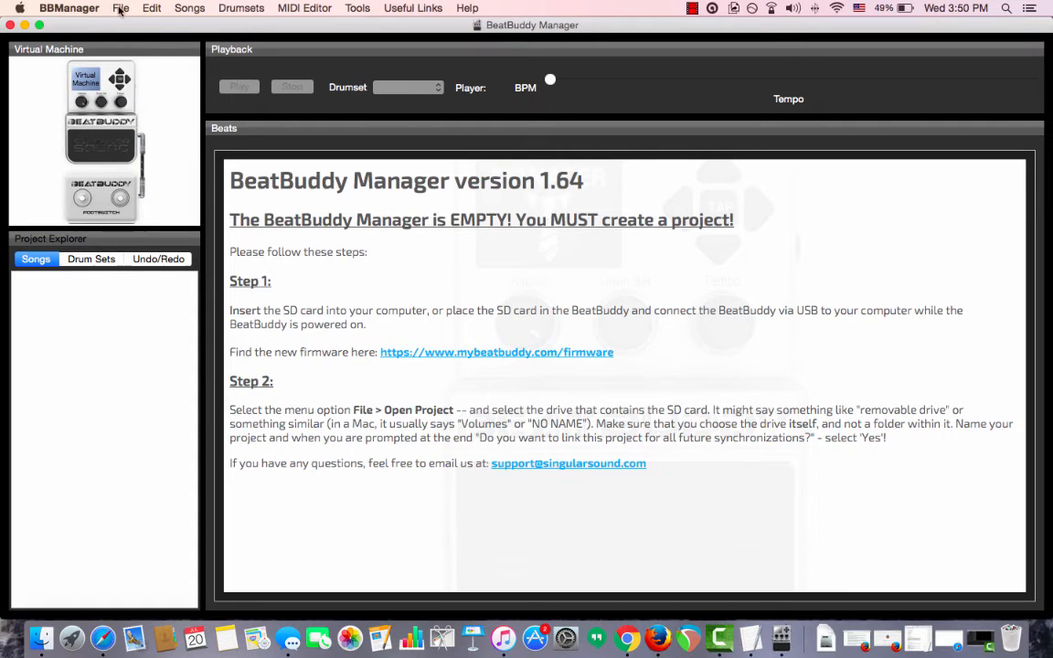
Load the project from the SD card drive via File > Open Project
{"action": "left_click", "coordinate": [121, 8]}
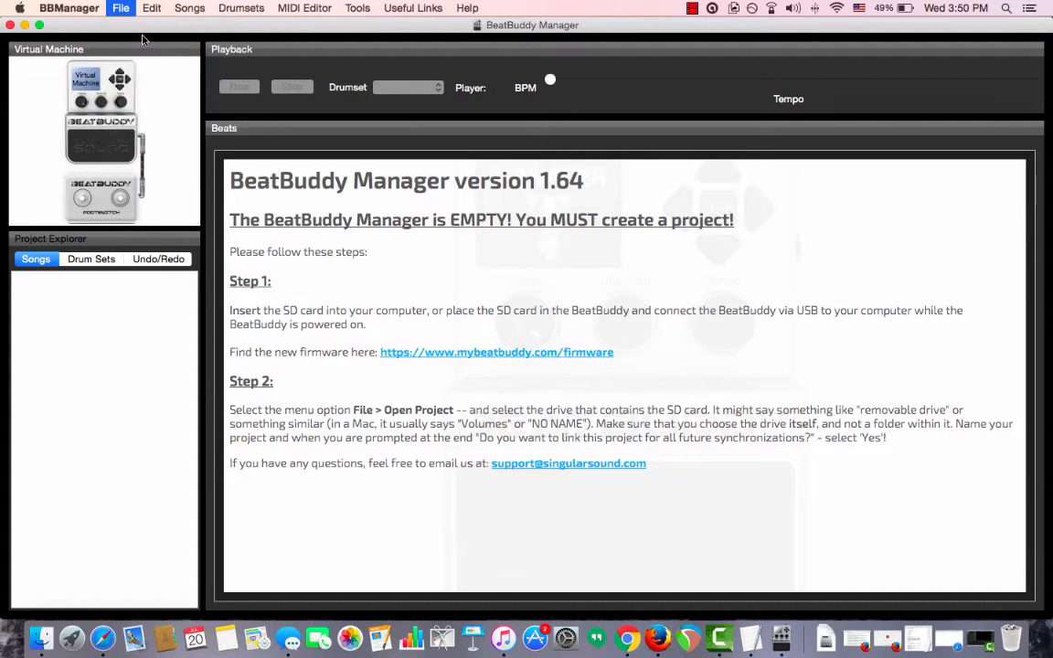
{"action": "left_click", "coordinate": [121, 8]}
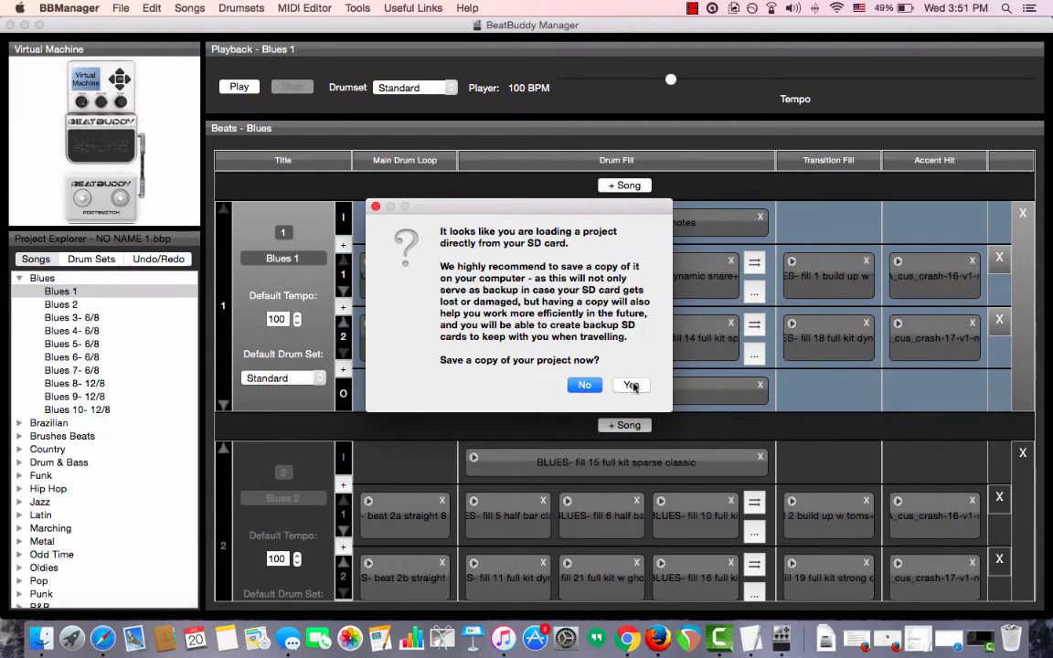
Agree to save a local copy and save it under the name 'Project'
{"action": "left_click", "coordinate": [631, 385]}
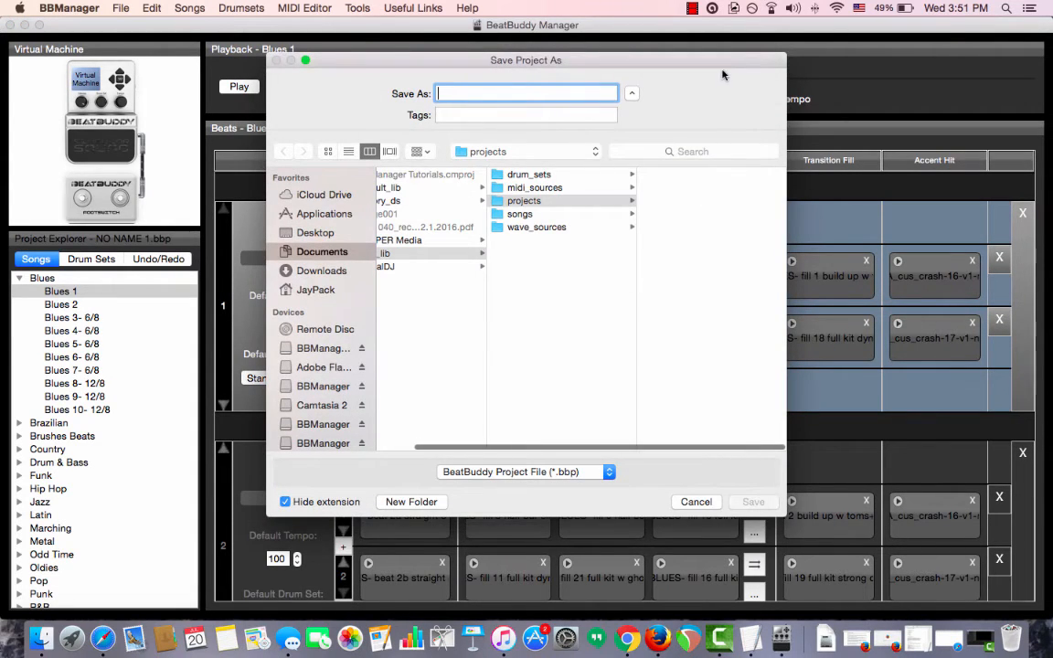
{"action": "mouse_move", "coordinate": [739, 92]}
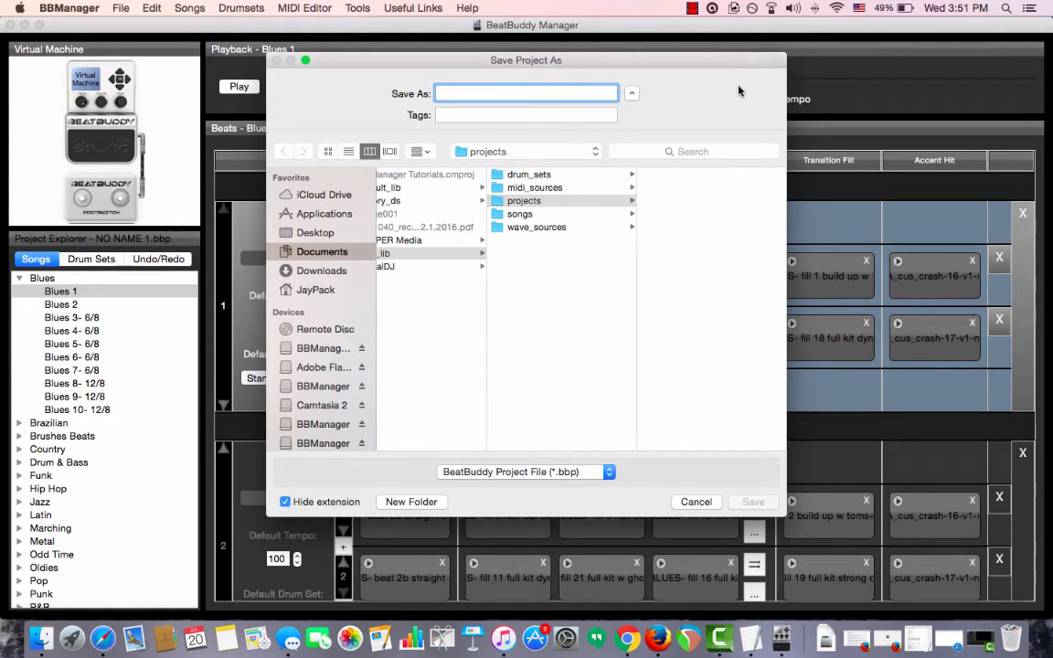
{"action": "type", "text": "Project"}
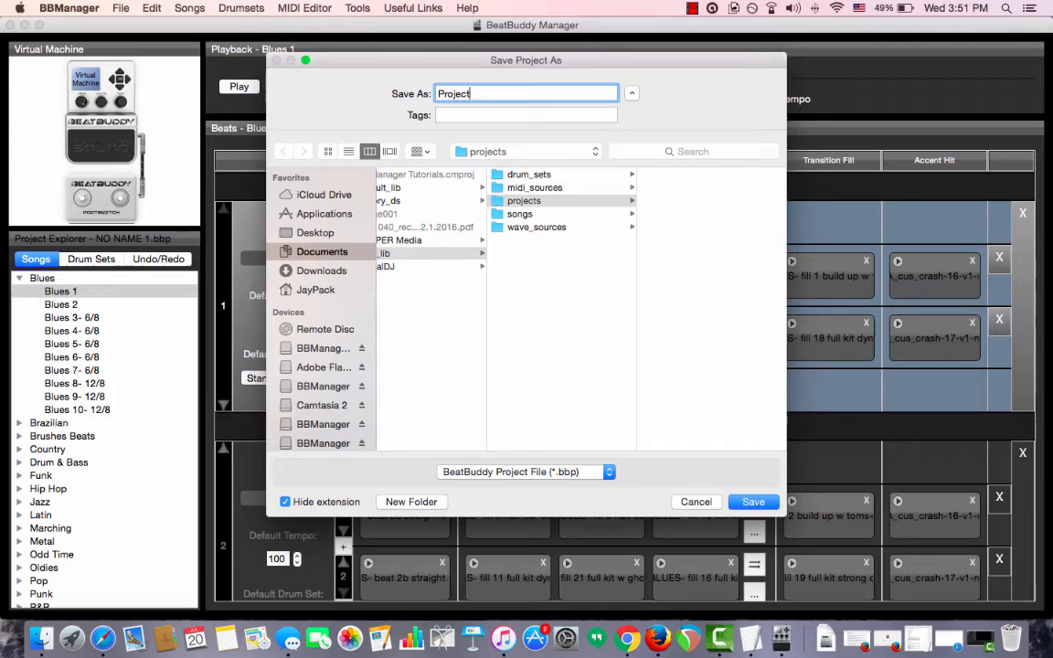
{"action": "left_click", "coordinate": [754, 501]}
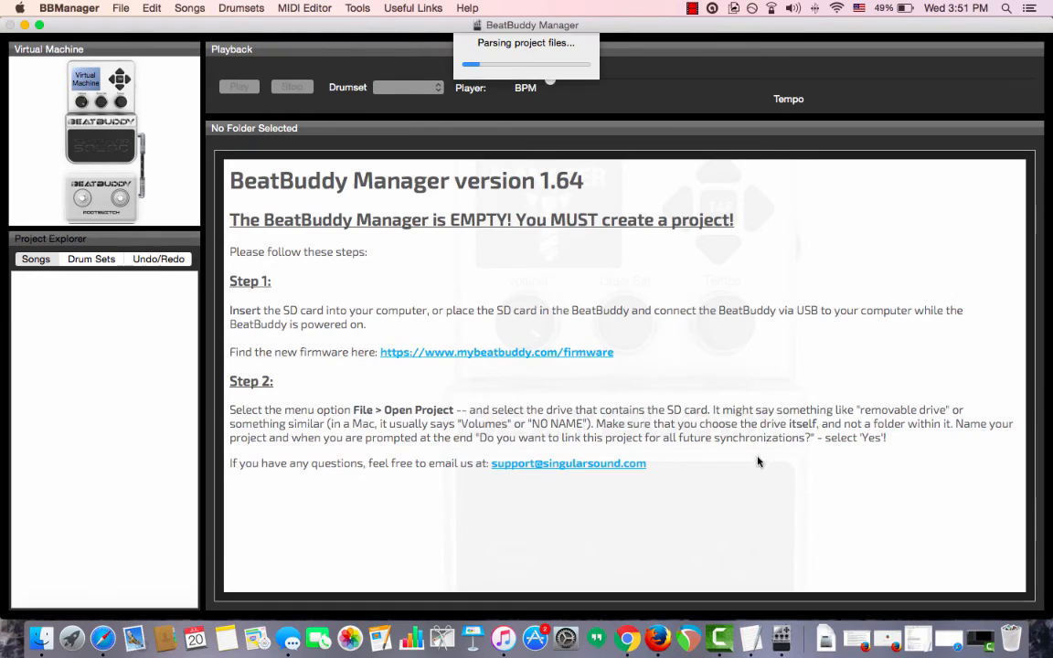
{"action": "mouse_move", "coordinate": [775, 391]}
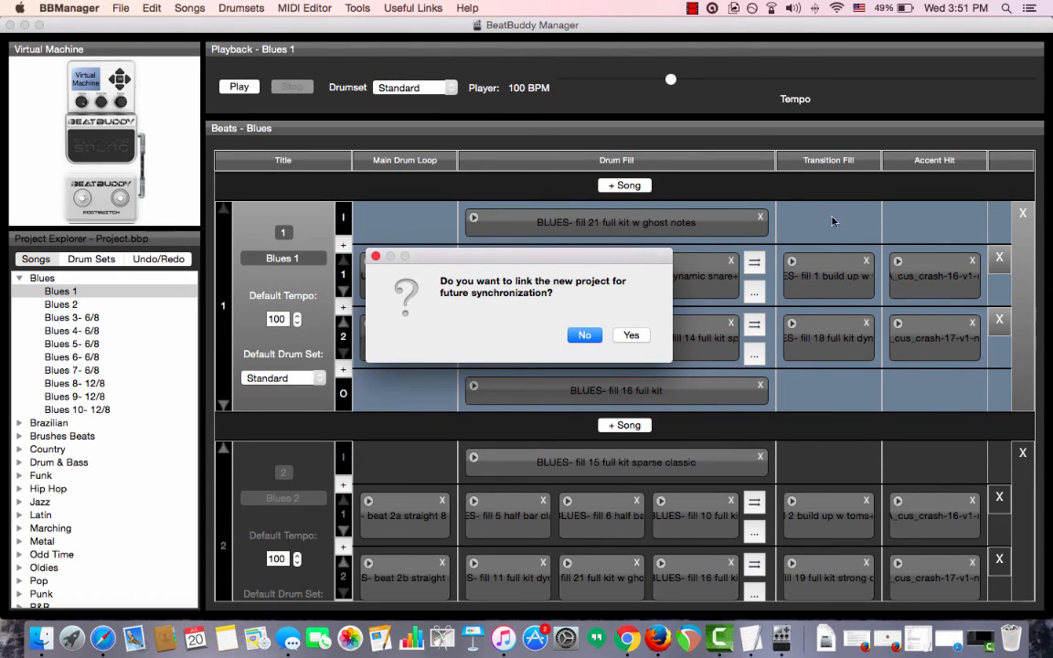
{"action": "mouse_move", "coordinate": [878, 309]}
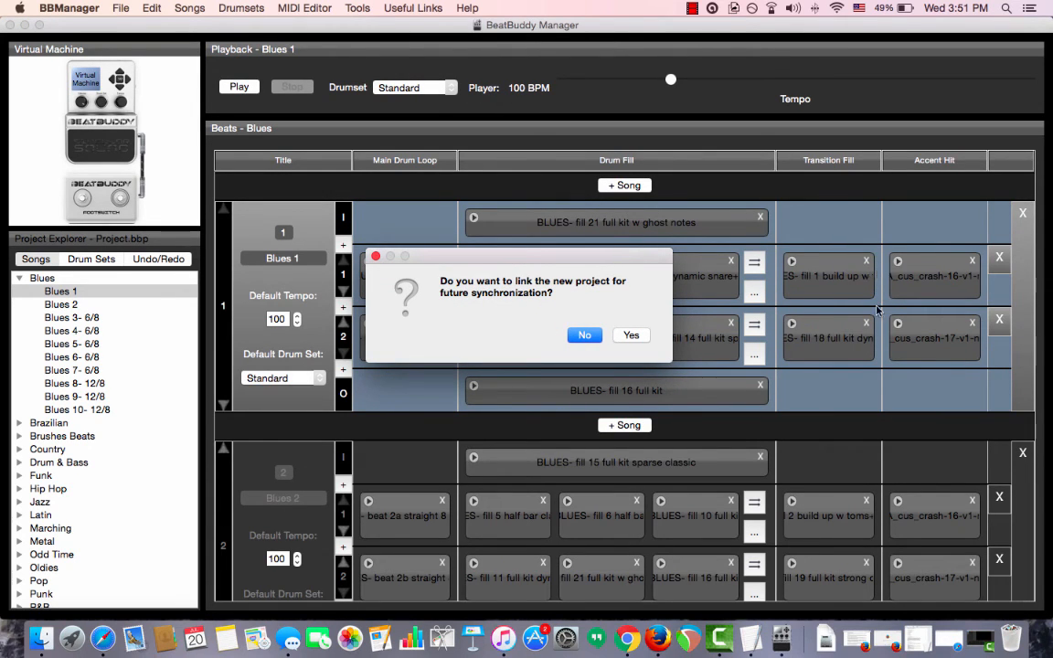
{"action": "mouse_move", "coordinate": [775, 228]}
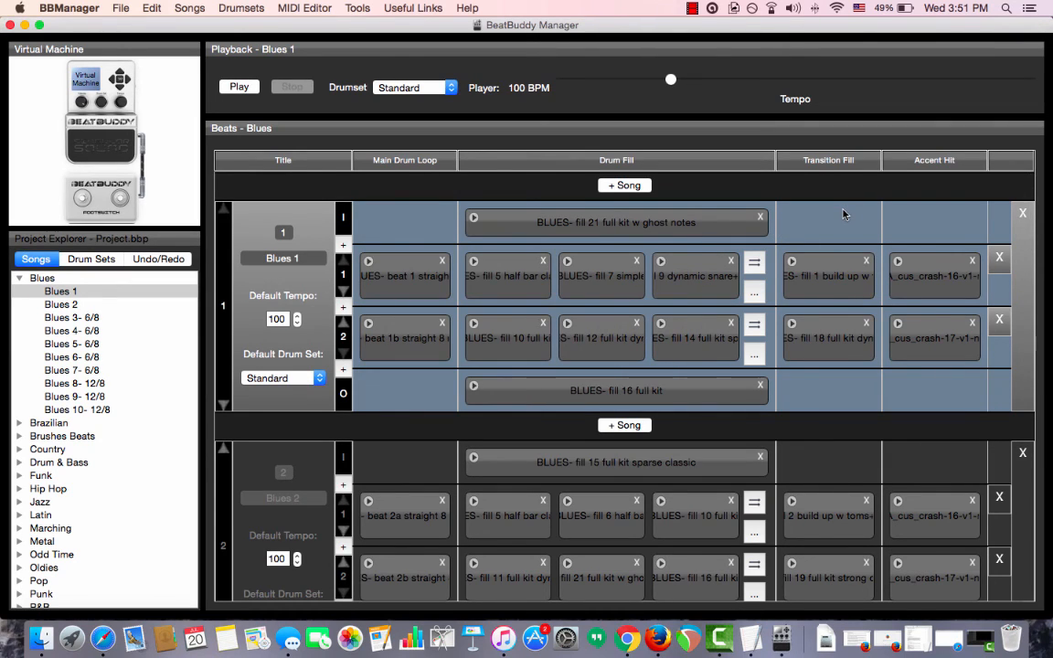
{"action": "mouse_move", "coordinate": [788, 172]}
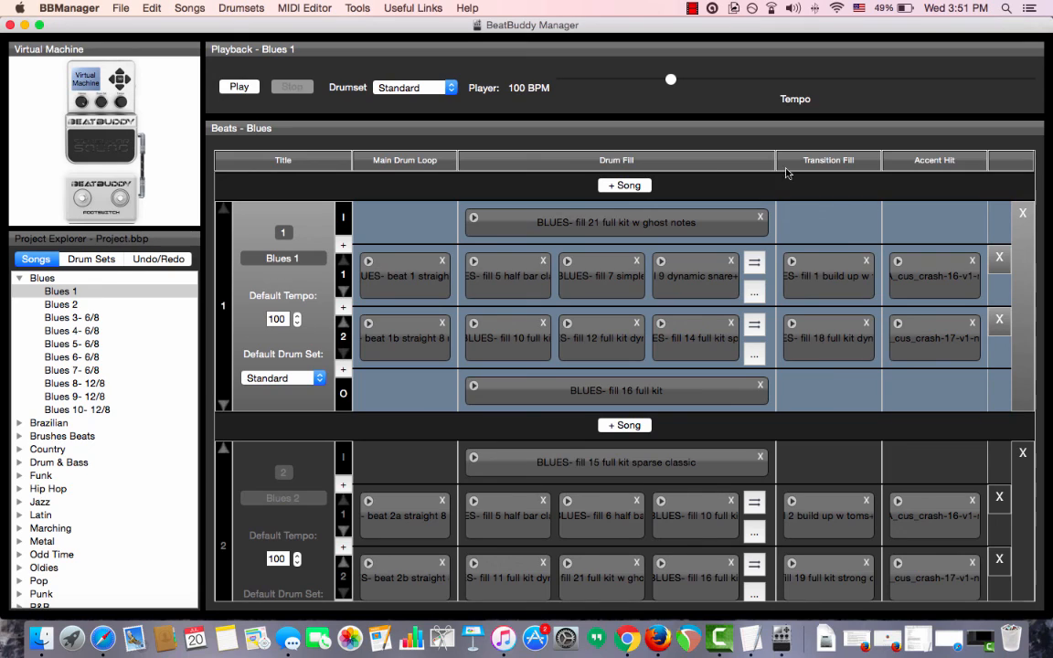